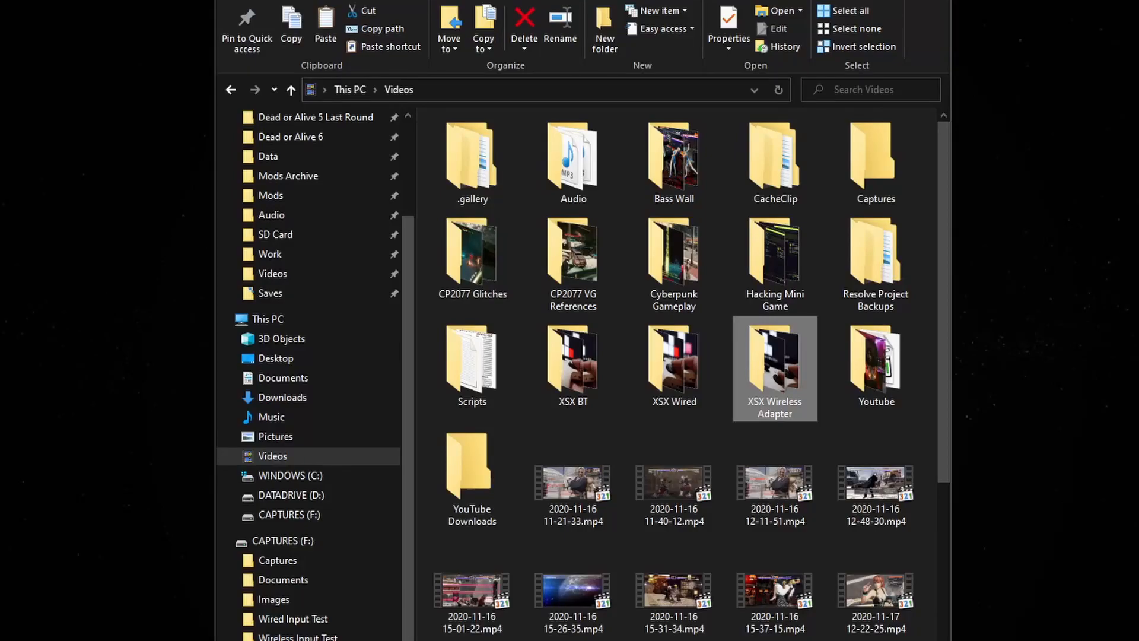
{"action": "mouse_move", "coordinate": [819, 385]}
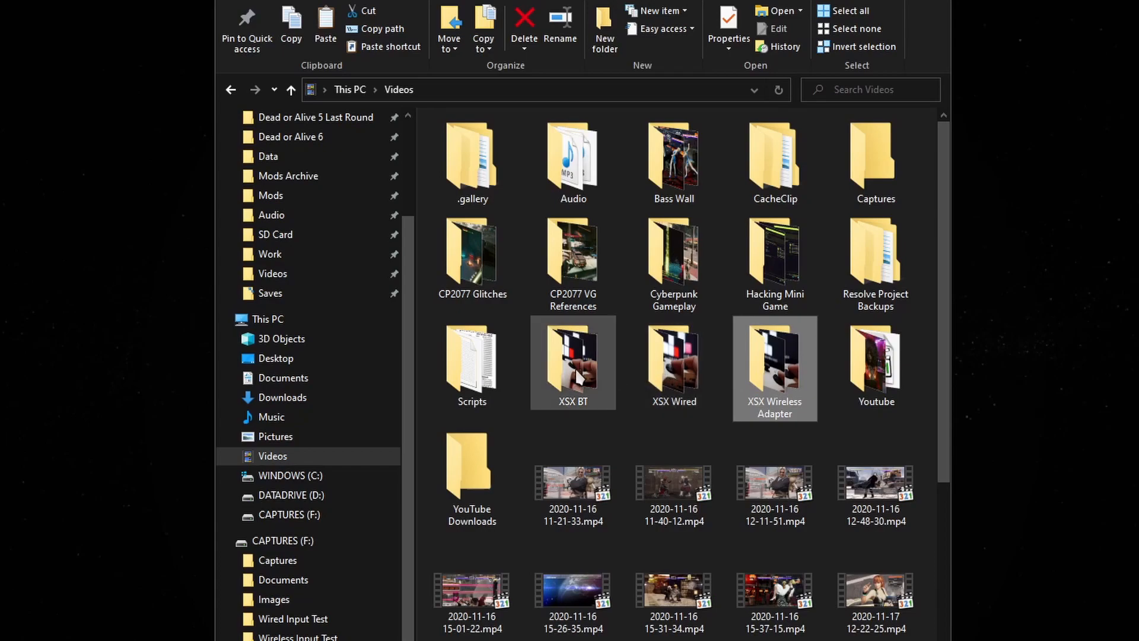
Step: Load the wireless adapter clips and change the timeline frame rate to match
{"action": "left_click", "coordinate": [573, 363]}
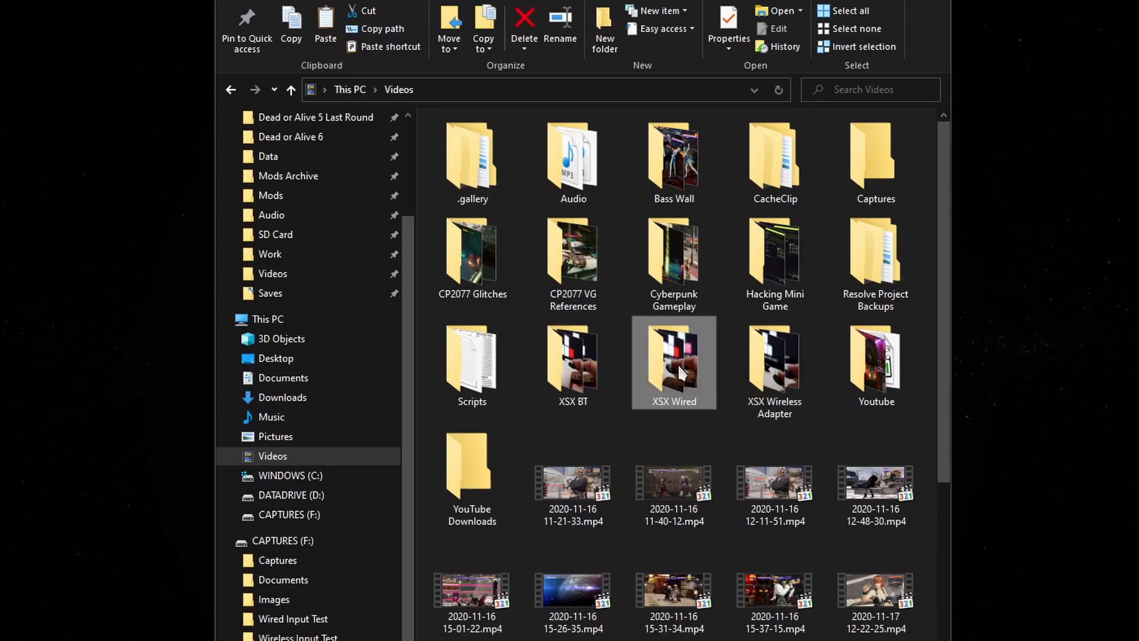
{"action": "mouse_move", "coordinate": [1096, 381]}
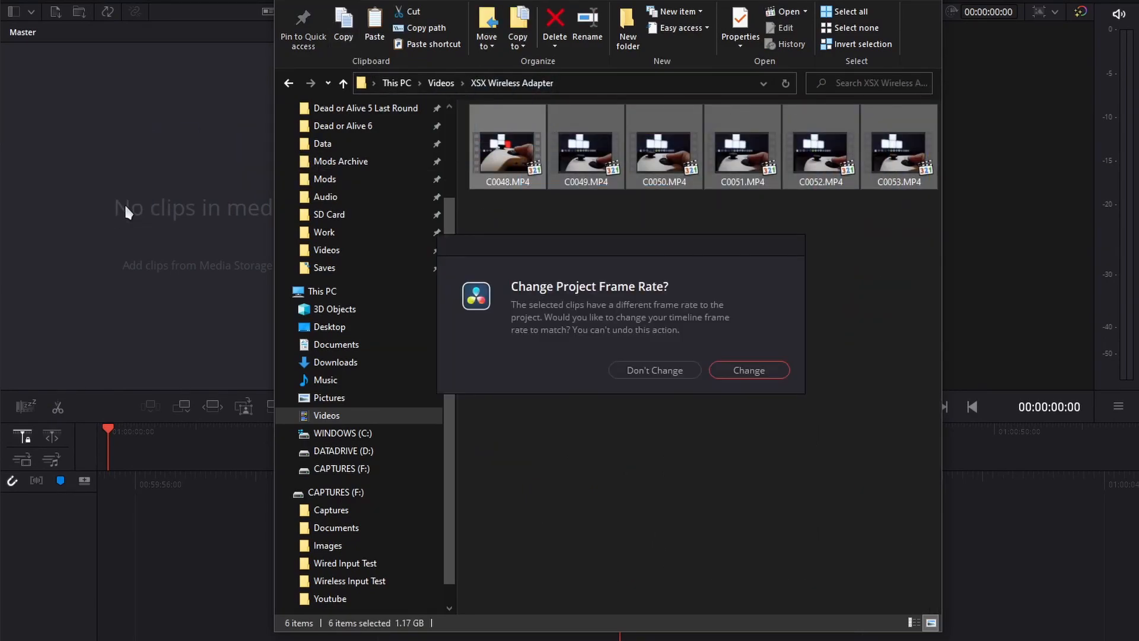
{"action": "left_click", "coordinate": [748, 370]}
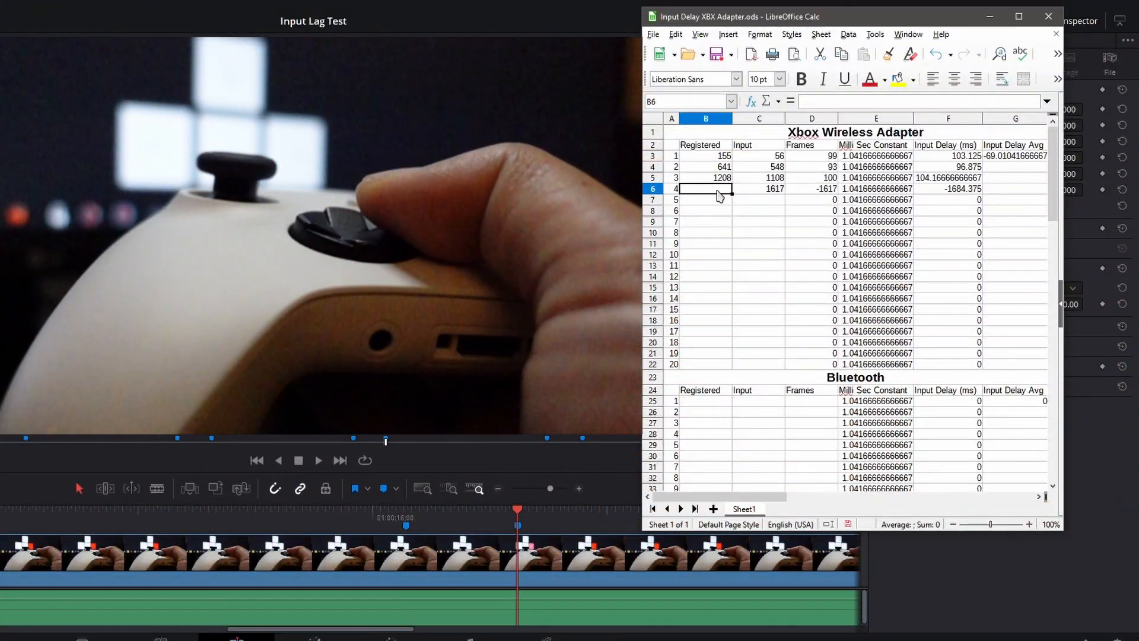
Step: Enter input frame numbers 2158, 329 and 838 in the Input column
{"action": "type", "text": "2158"}
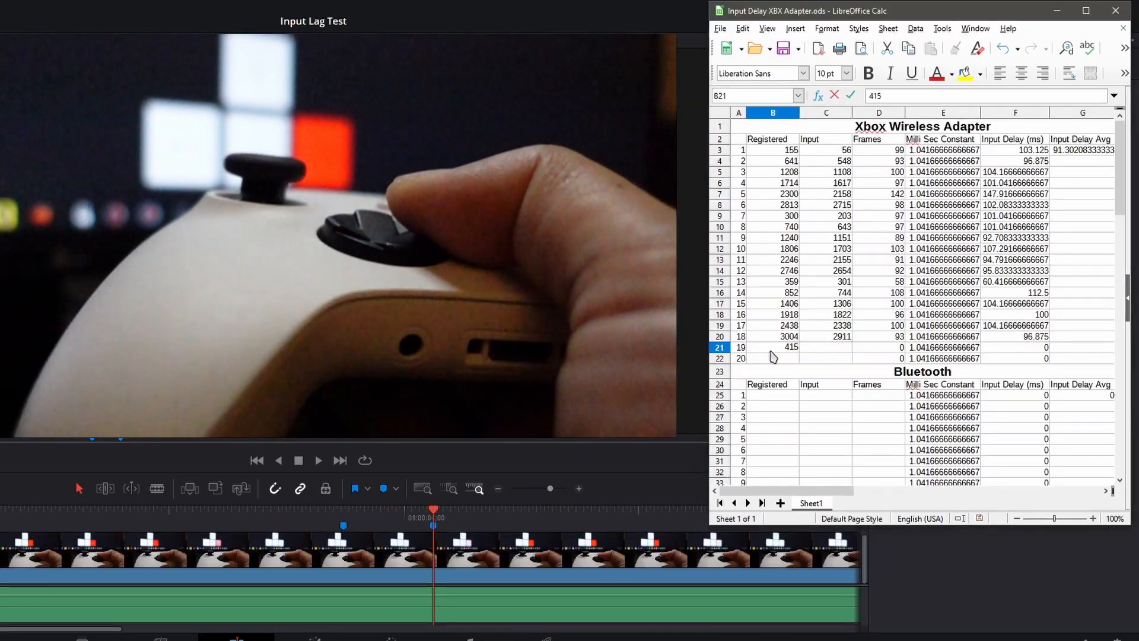
{"action": "type", "text": "329"}
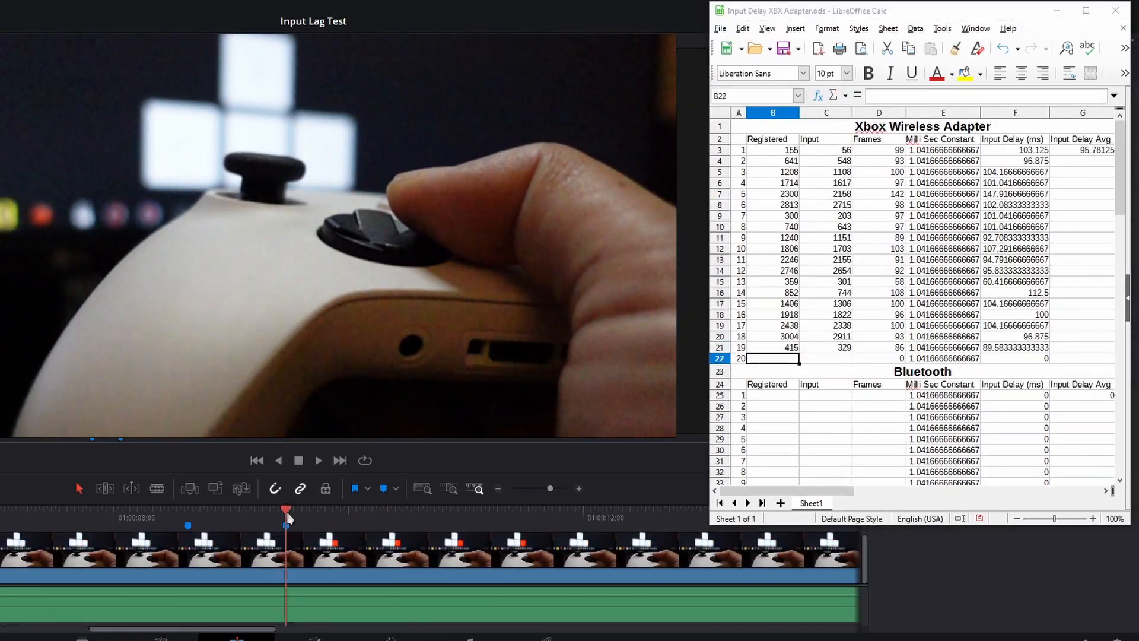
{"action": "type", "text": "838"}
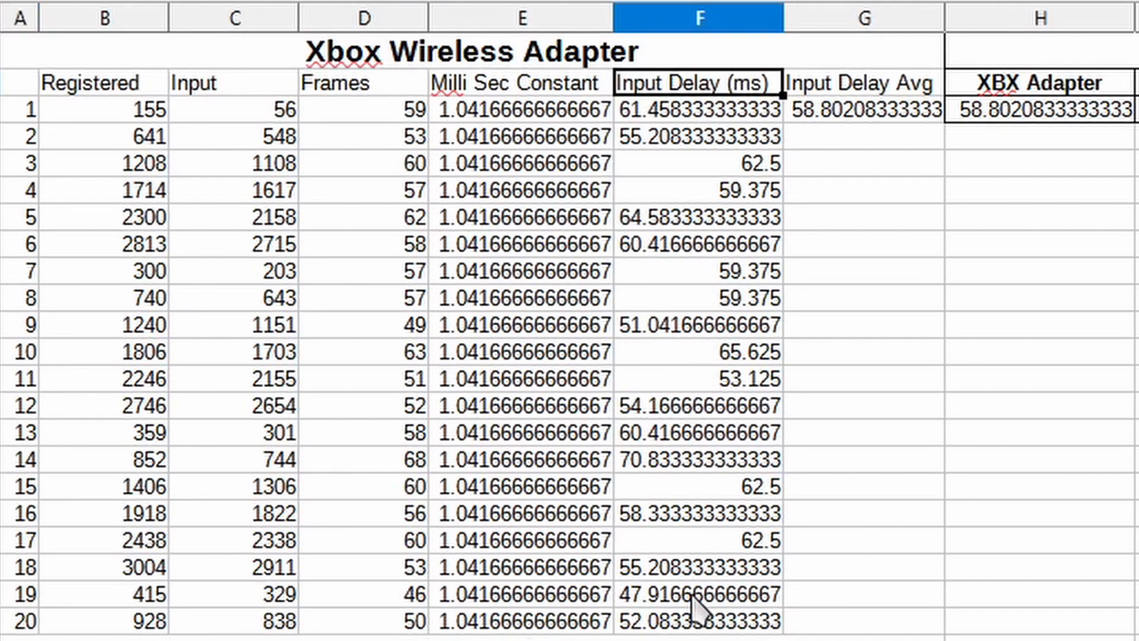
{"action": "left_click", "coordinate": [696, 595]}
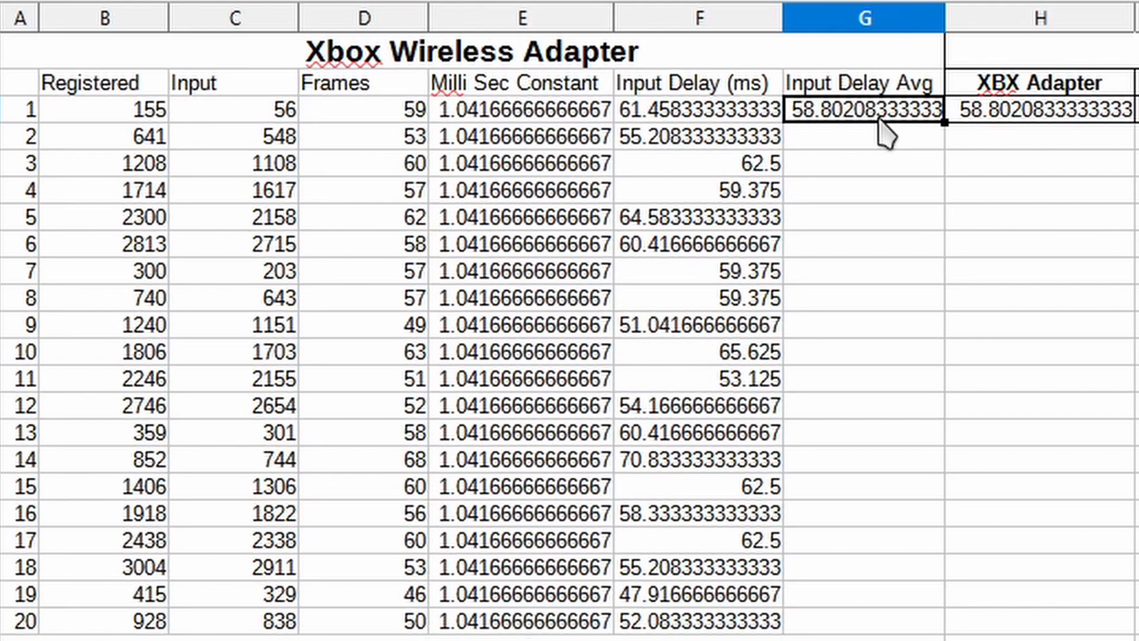
{"action": "mouse_move", "coordinate": [865, 126]}
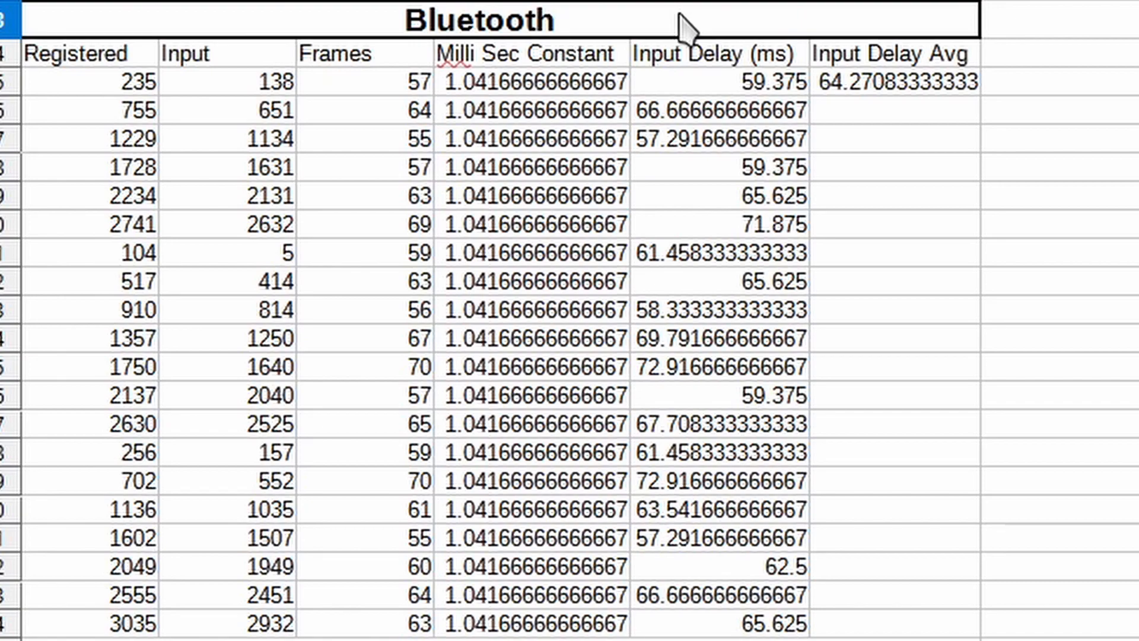
{"action": "mouse_move", "coordinate": [690, 337]}
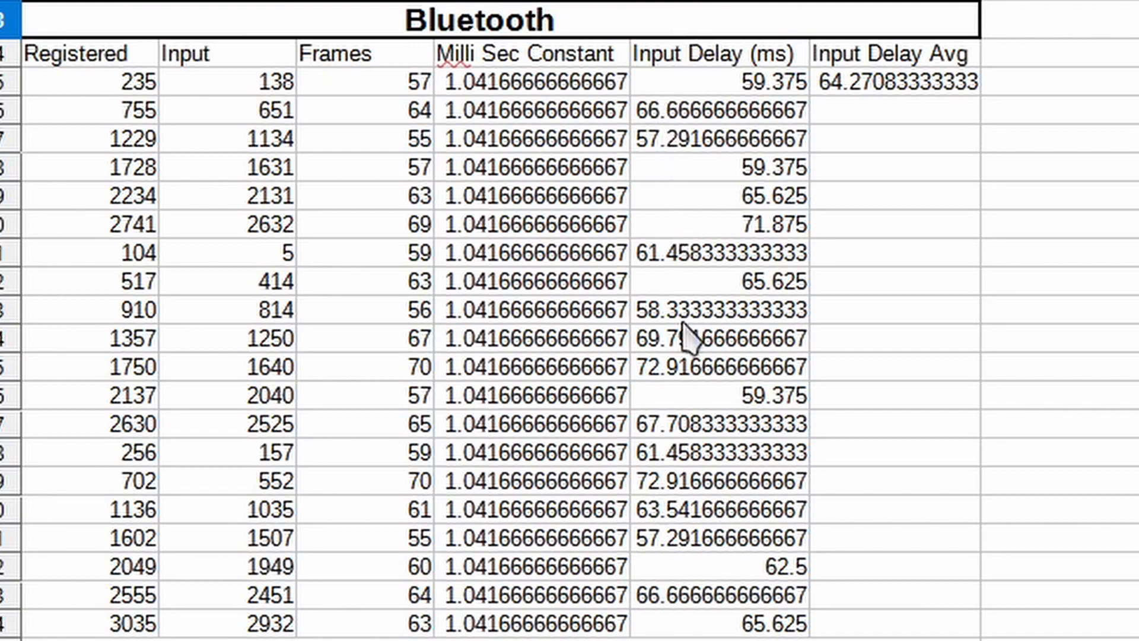
{"action": "left_click", "coordinate": [719, 138]}
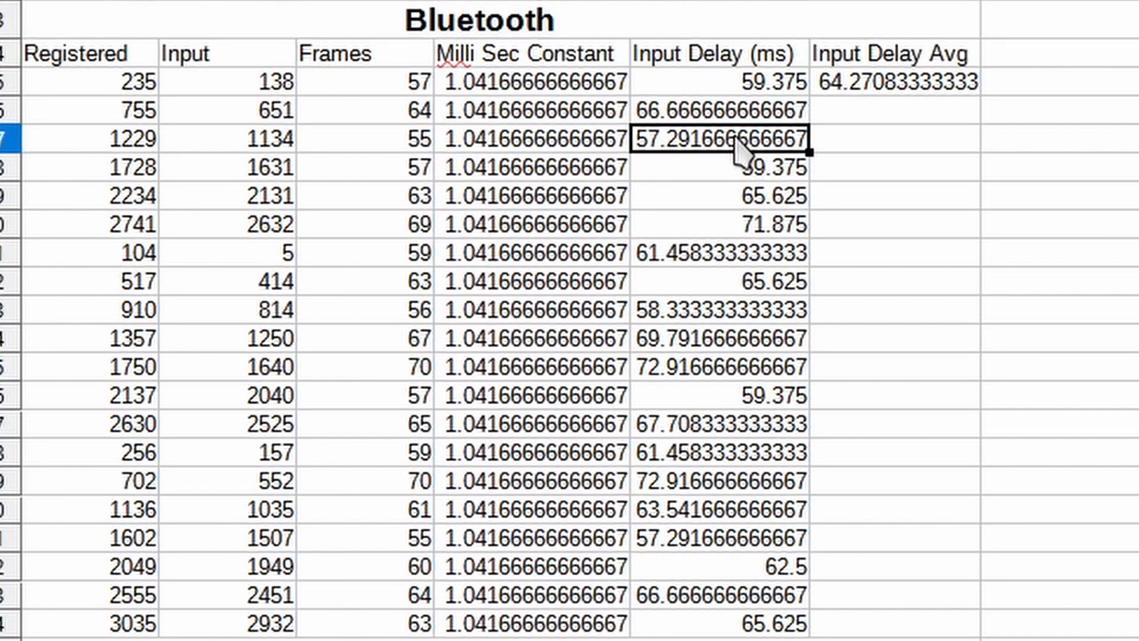
{"action": "mouse_move", "coordinate": [682, 494]}
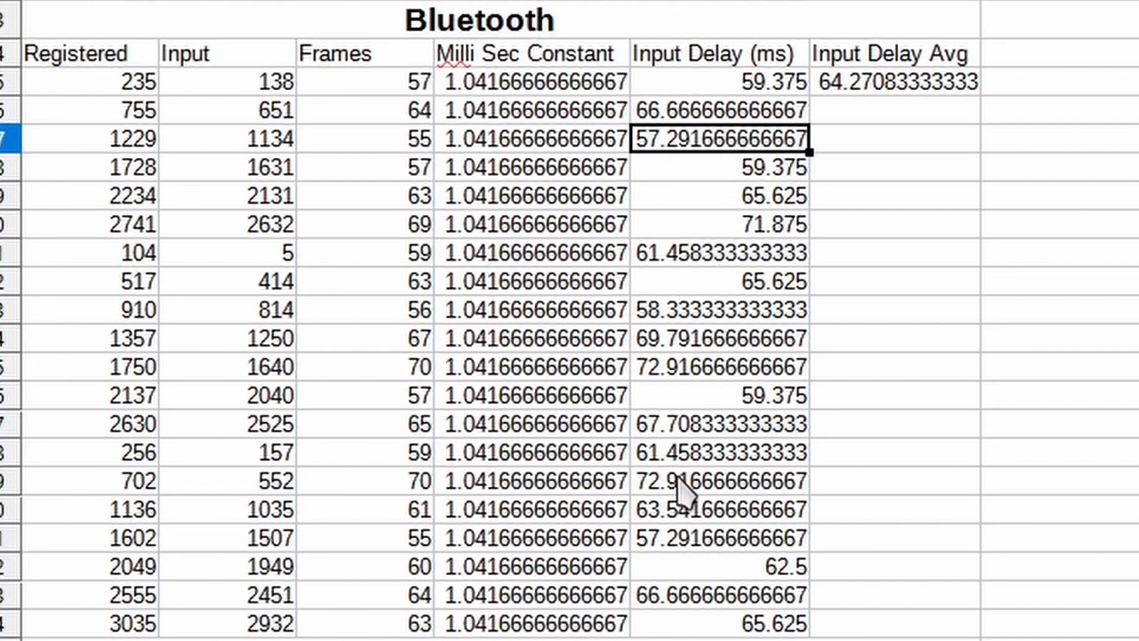
{"action": "left_click", "coordinate": [719, 480]}
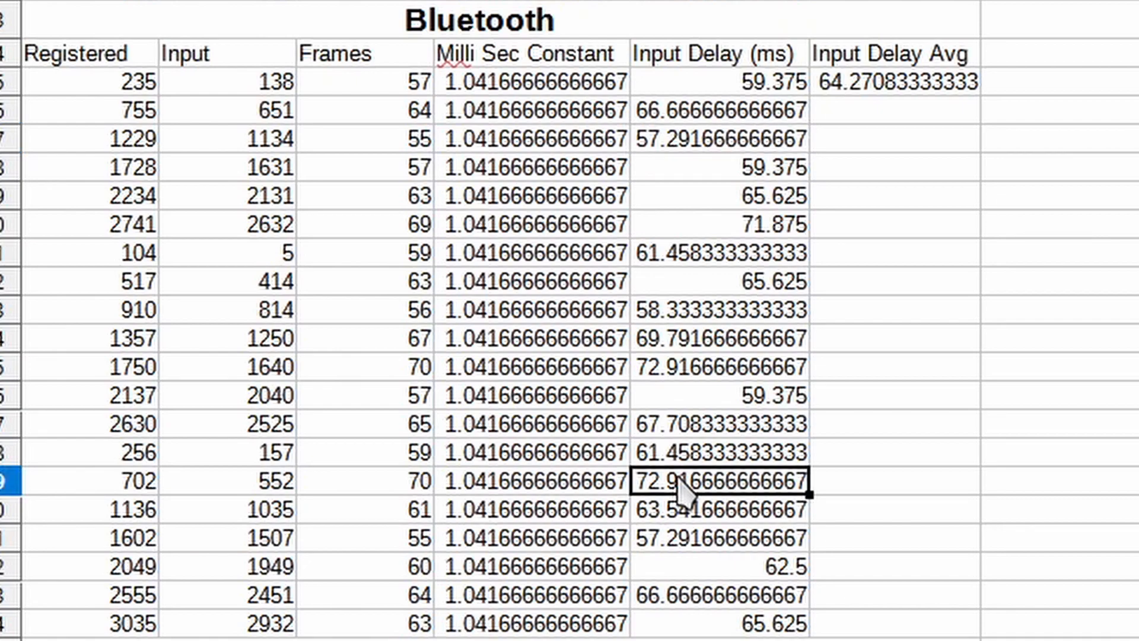
{"action": "left_click", "coordinate": [893, 81]}
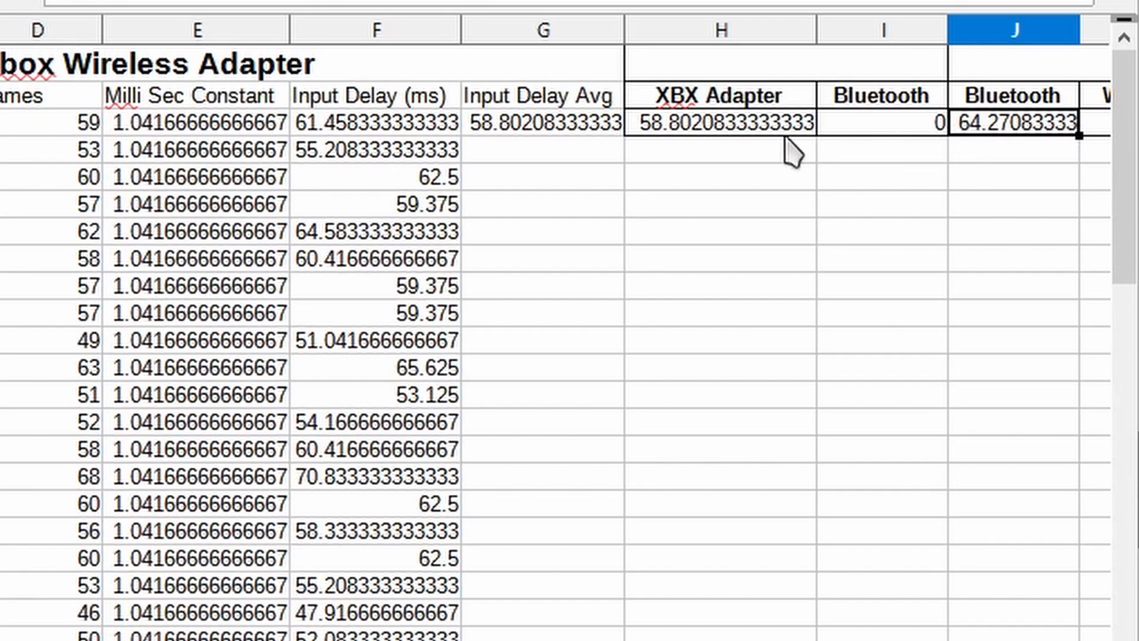
{"action": "mouse_move", "coordinate": [767, 145]}
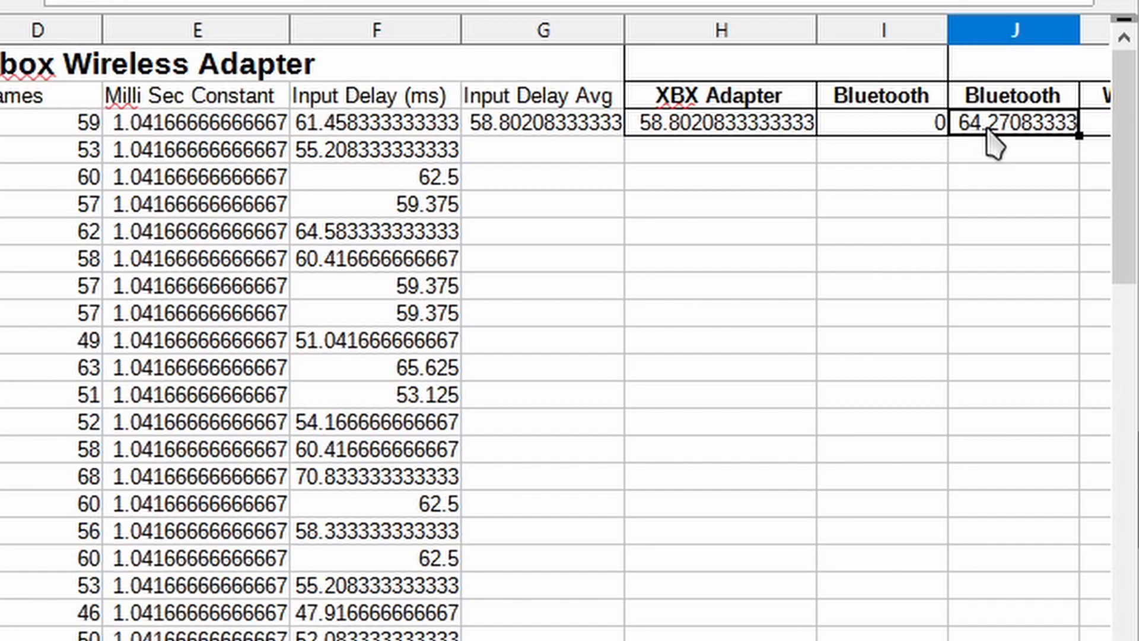
{"action": "mouse_move", "coordinate": [1017, 153]}
{"action": "type", "text": "Wired"}
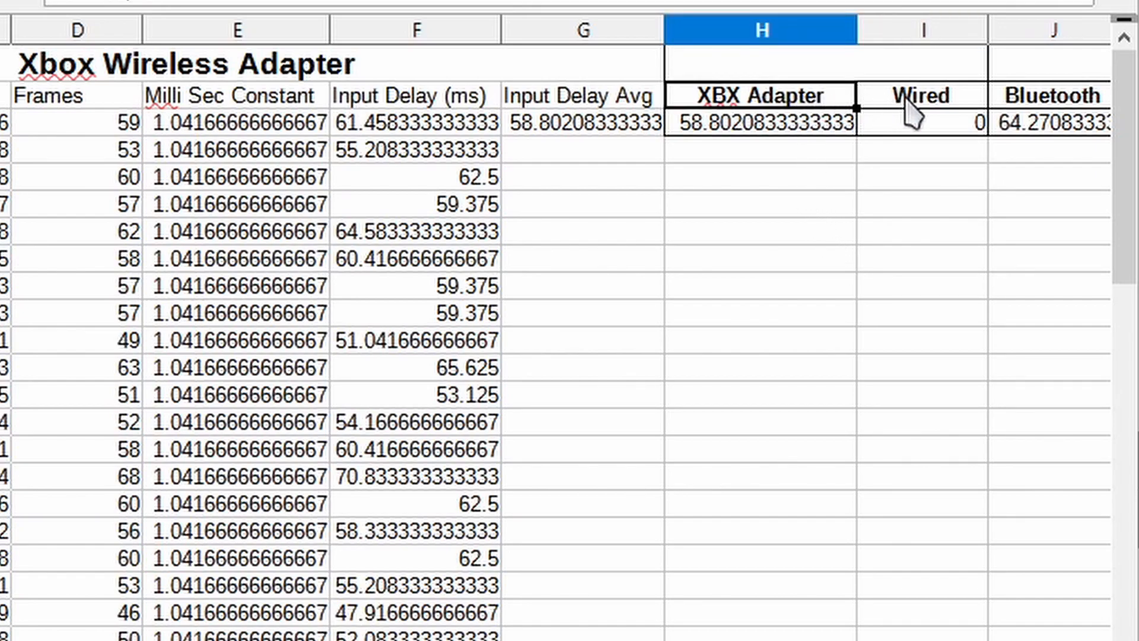
Step: Check the summary table's column I heading now reads Wired
{"action": "left_click", "coordinate": [921, 122]}
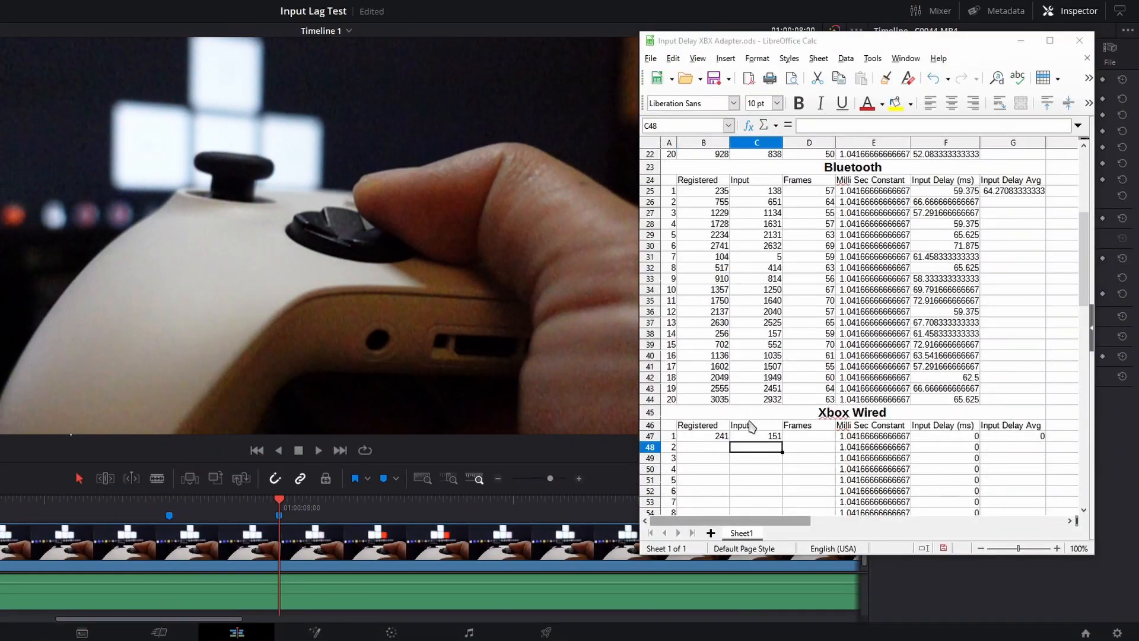
Step: Enter frame count 1230 in the Xbox Wired table
{"action": "type", "text": "1230"}
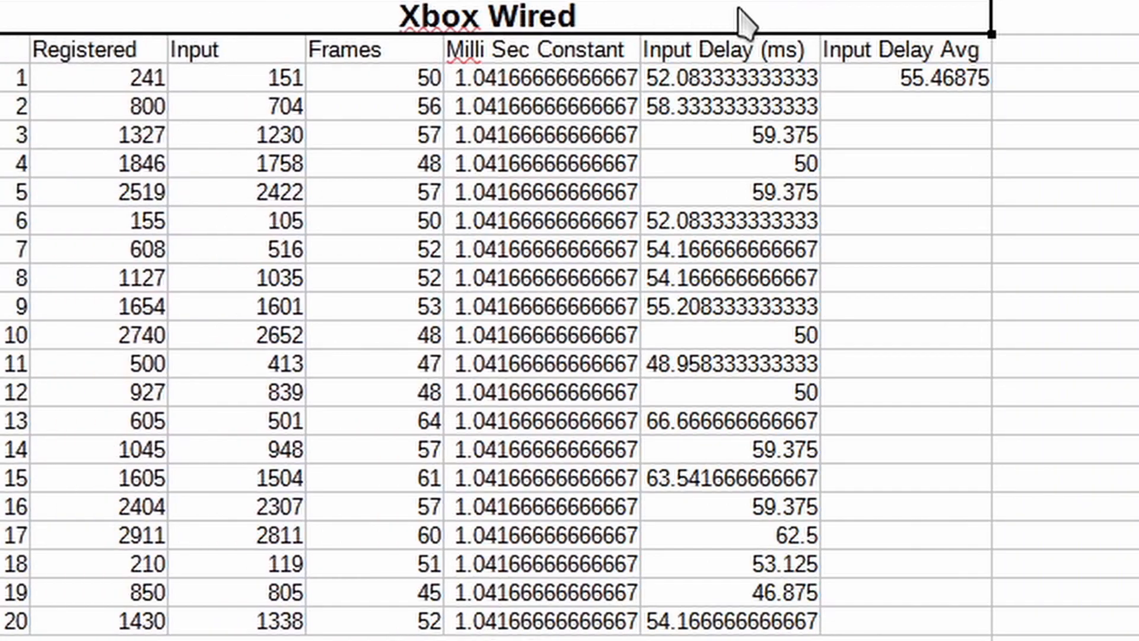
{"action": "left_click", "coordinate": [730, 363]}
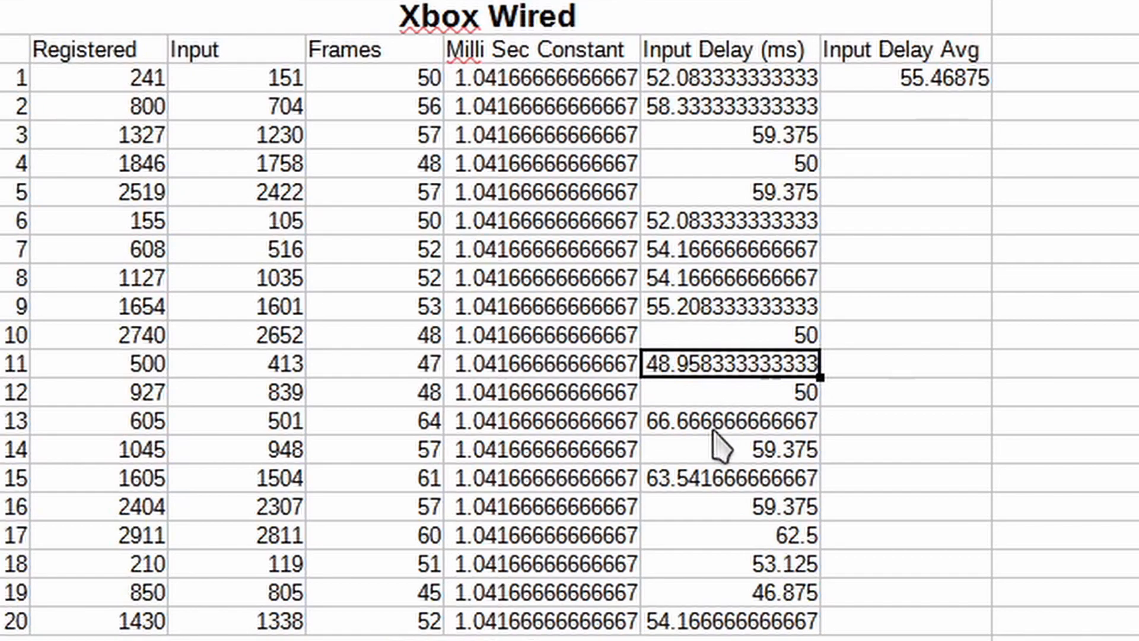
{"action": "left_click", "coordinate": [726, 420]}
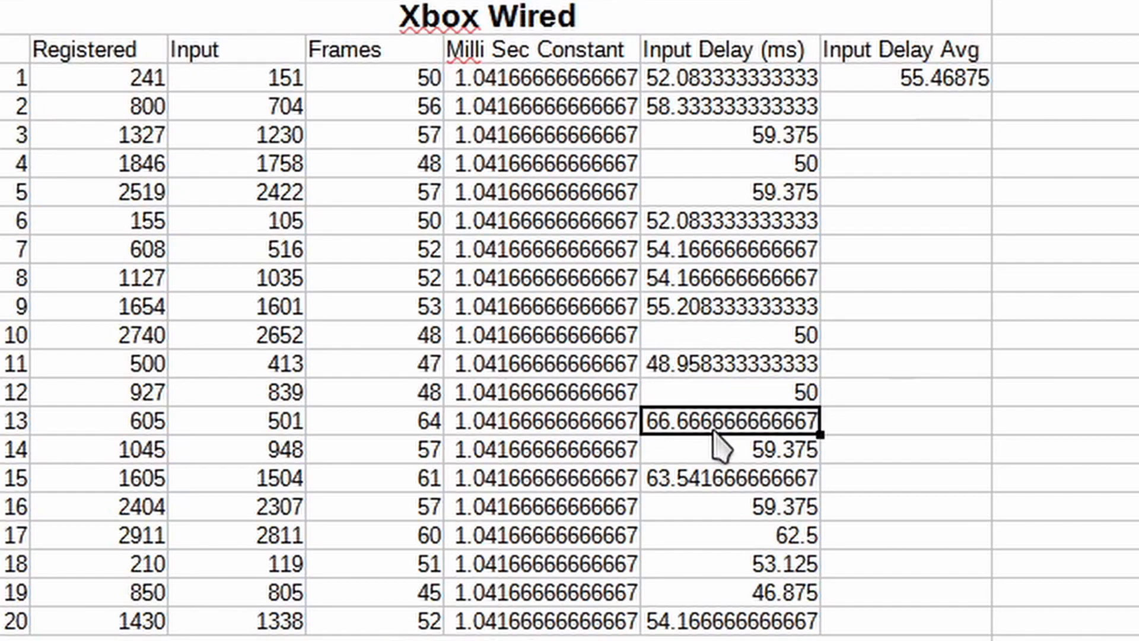
{"action": "mouse_move", "coordinate": [719, 247]}
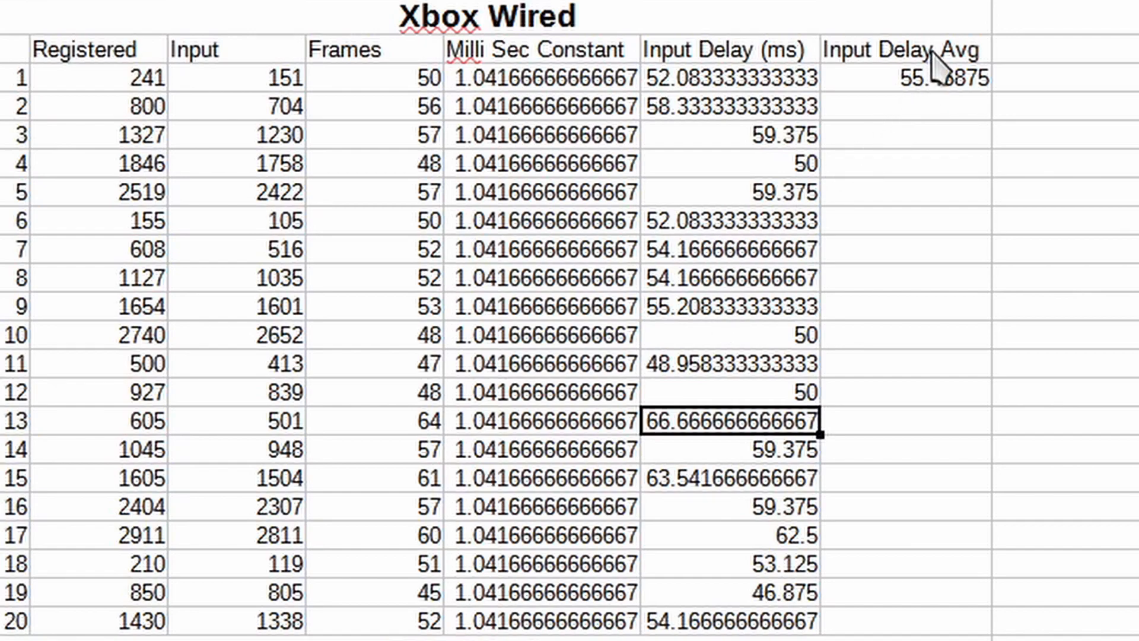
{"action": "left_click", "coordinate": [904, 78]}
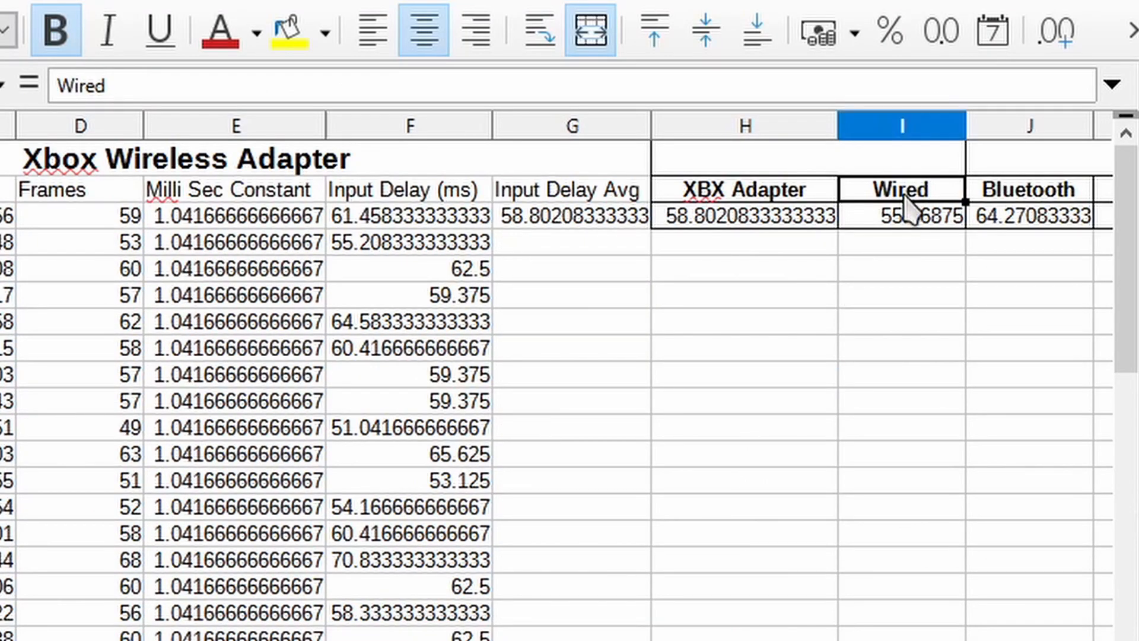
{"action": "left_click", "coordinate": [592, 30]}
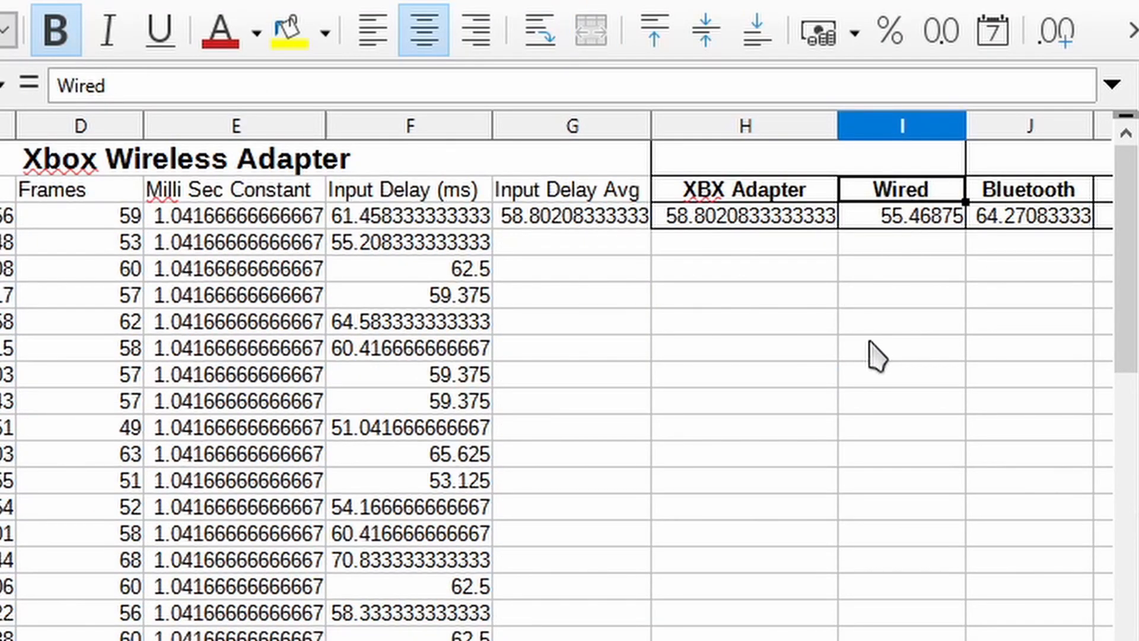
{"action": "mouse_move", "coordinate": [763, 226]}
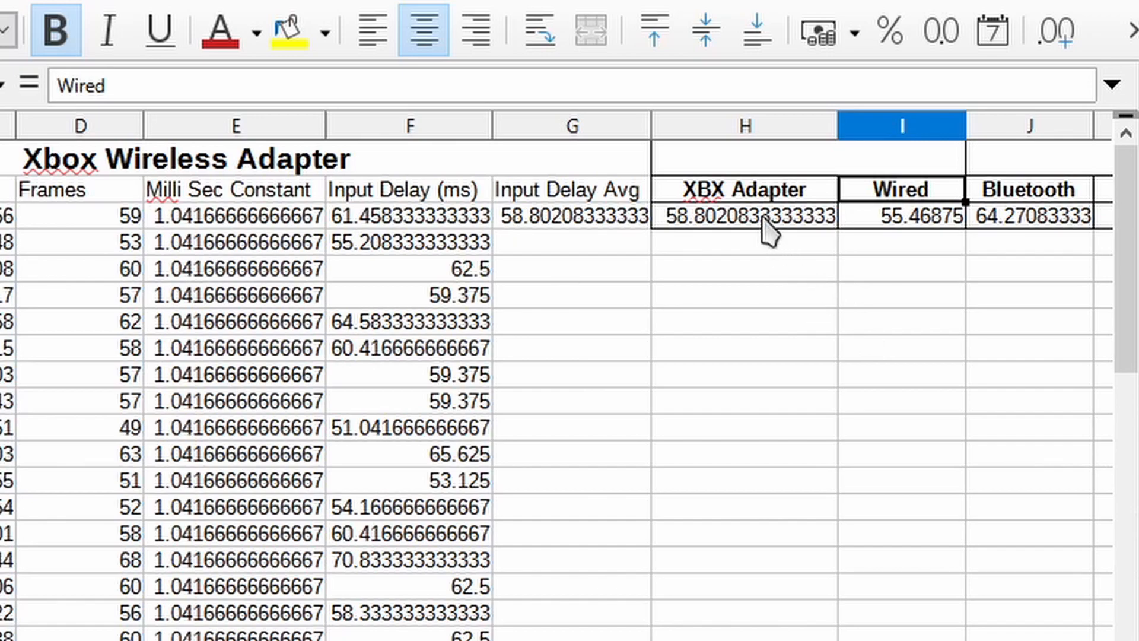
{"action": "left_click", "coordinate": [742, 215]}
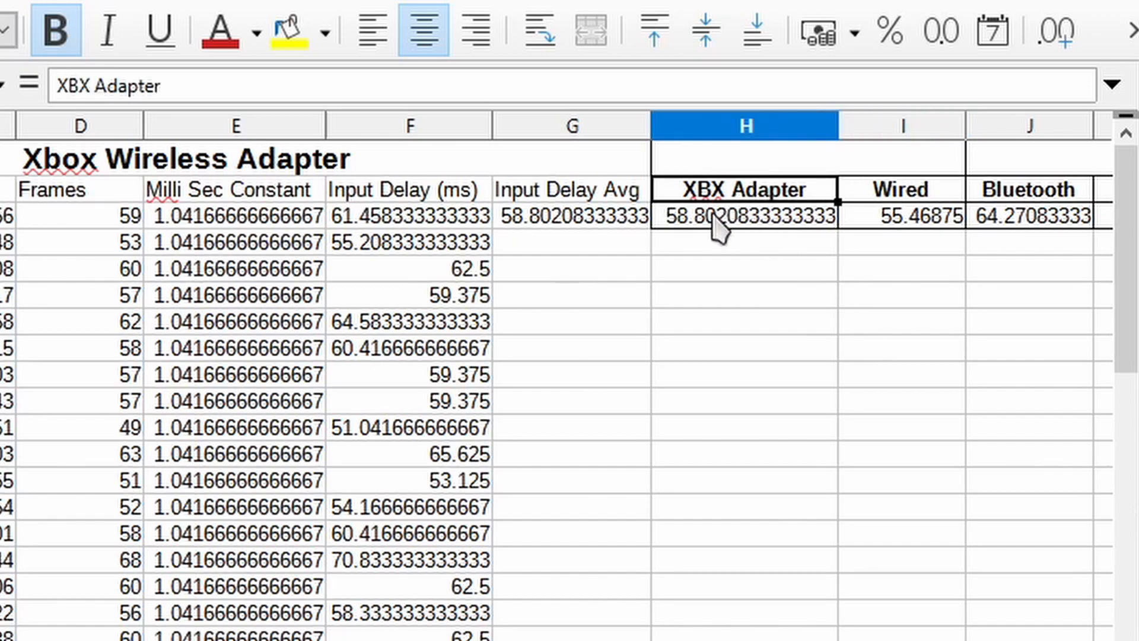
{"action": "mouse_move", "coordinate": [1025, 189]}
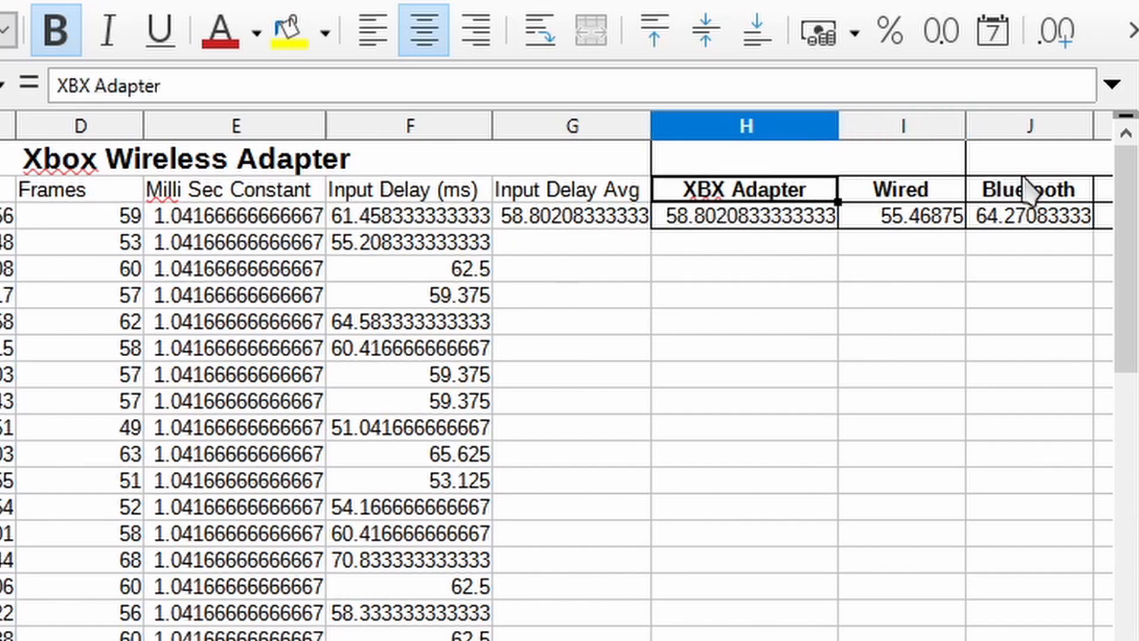
{"action": "left_click", "coordinate": [1028, 214]}
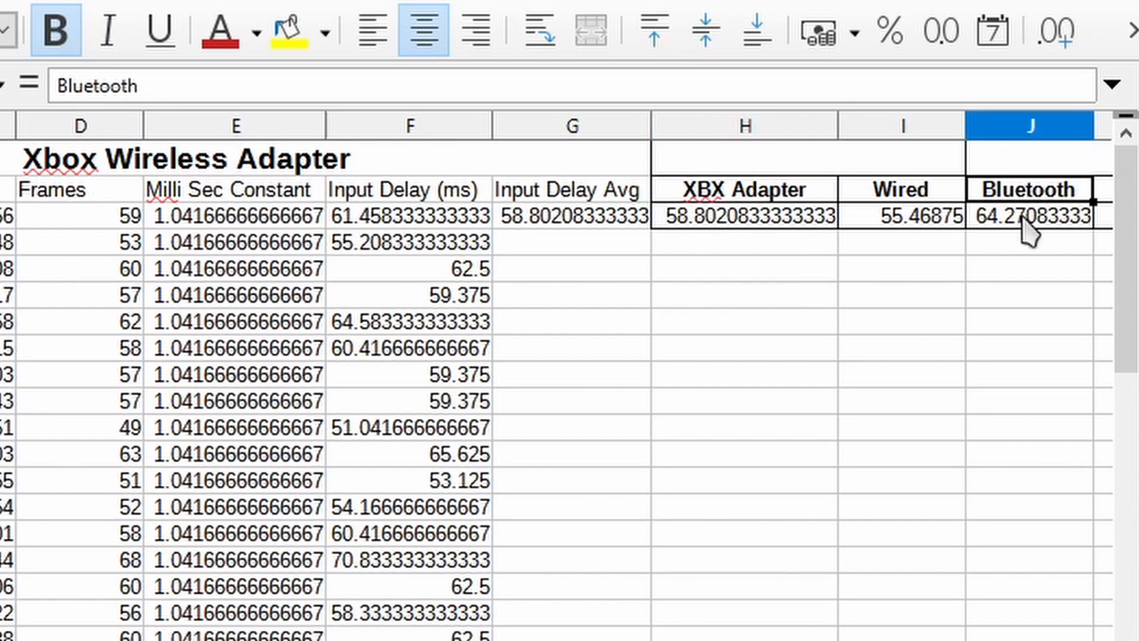
{"action": "left_click", "coordinate": [901, 214]}
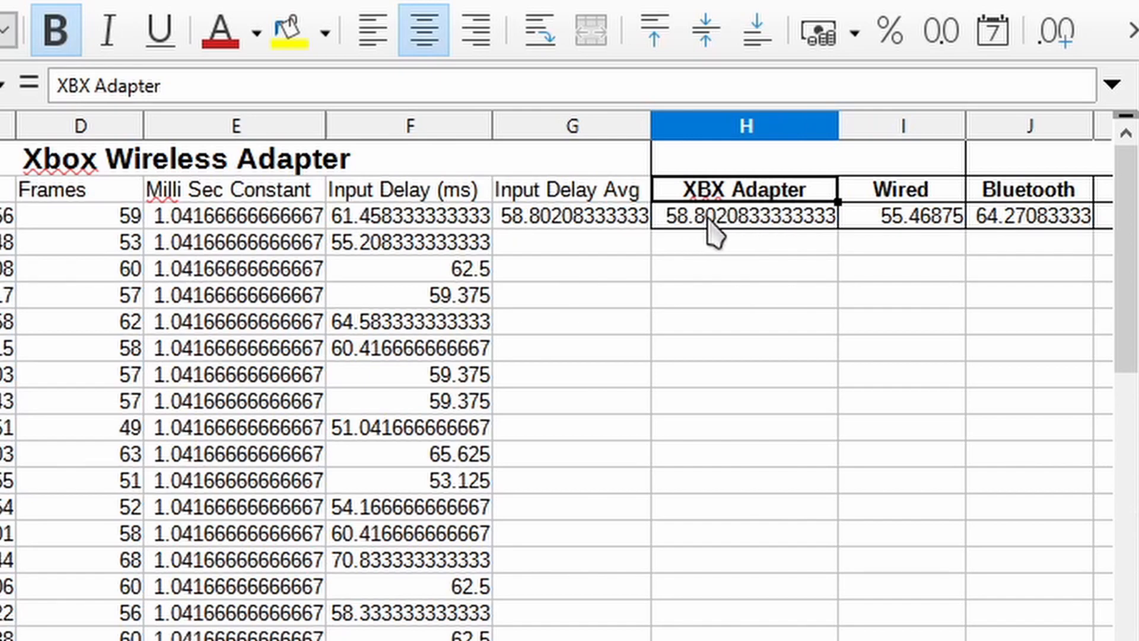
{"action": "left_click", "coordinate": [1031, 214]}
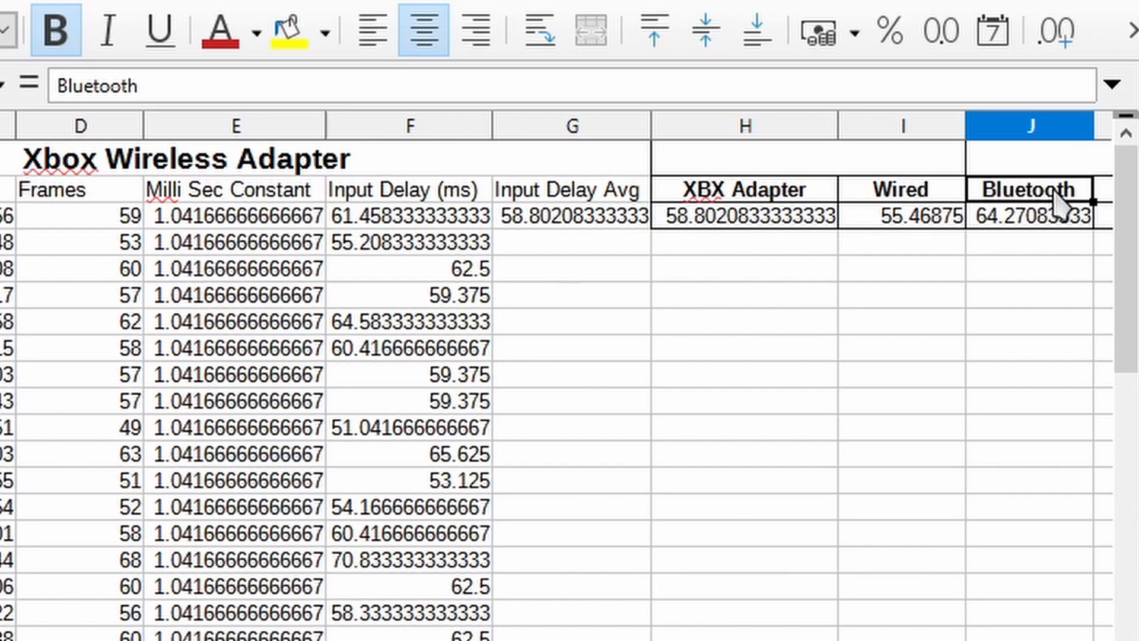
{"action": "mouse_move", "coordinate": [886, 265]}
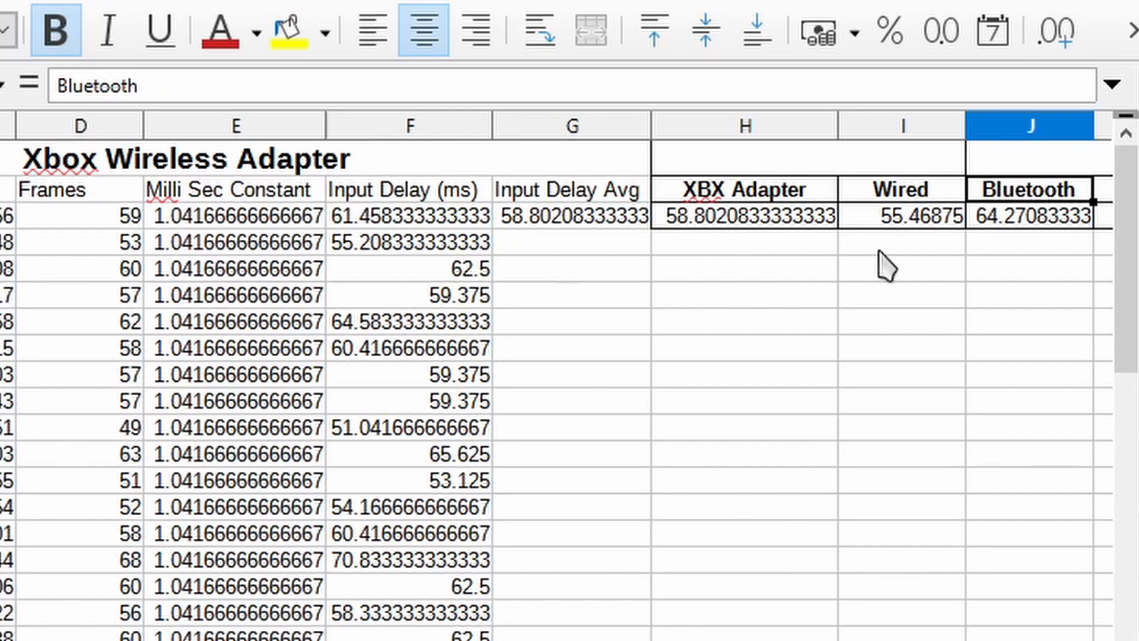
{"action": "mouse_move", "coordinate": [948, 283]}
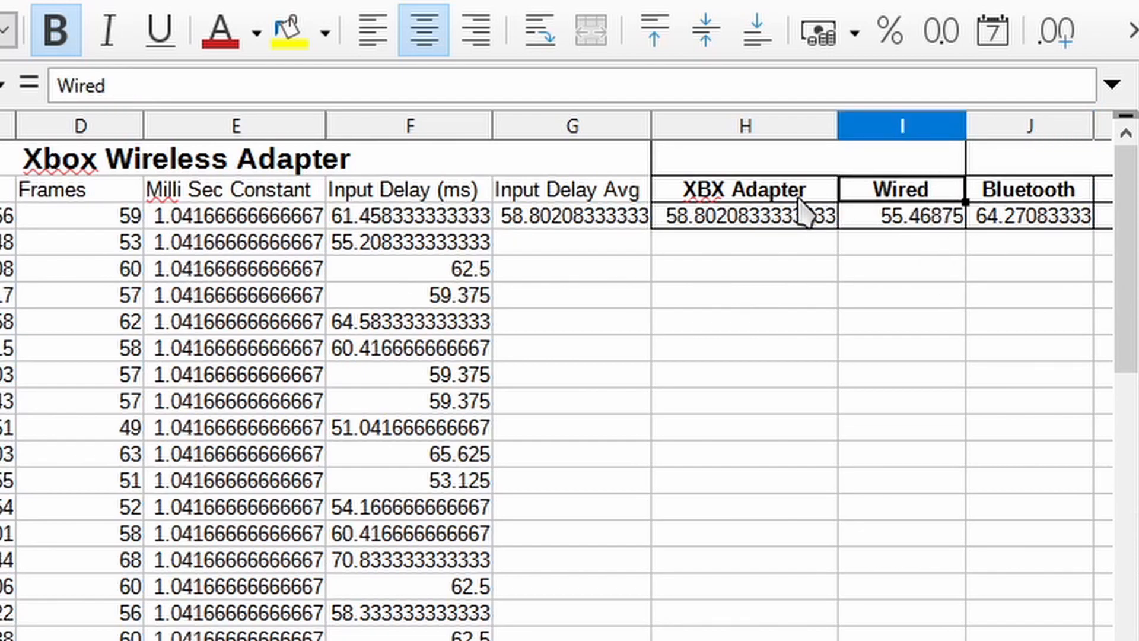
{"action": "left_click", "coordinate": [742, 215]}
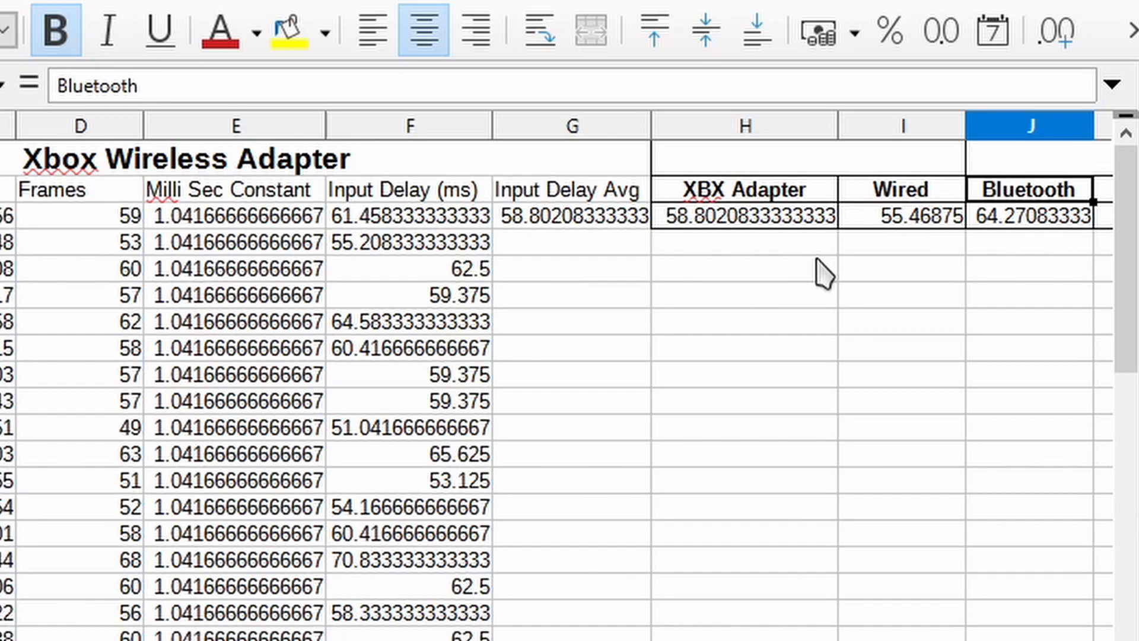
{"action": "mouse_move", "coordinate": [1057, 232]}
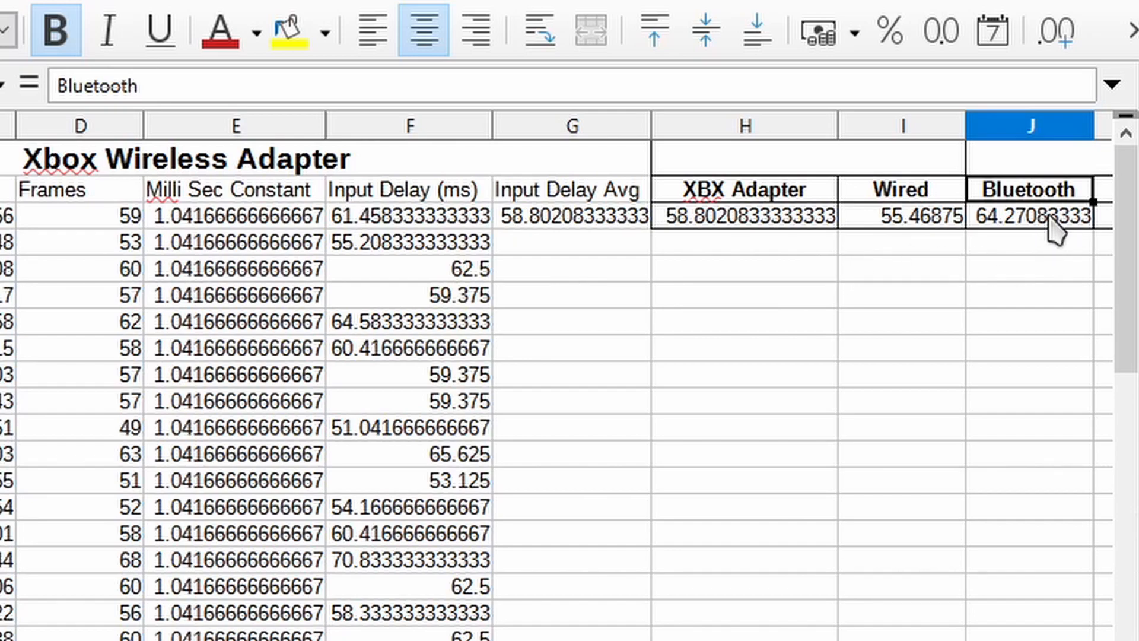